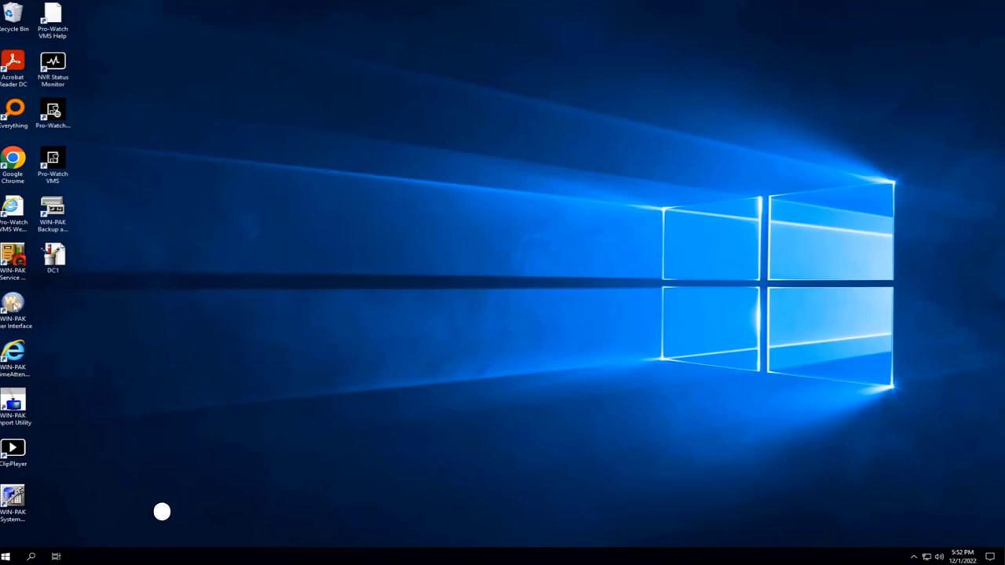
Launch WIN-PAK and connect to the server as user 'admin' with its password.
left_click(14, 306)
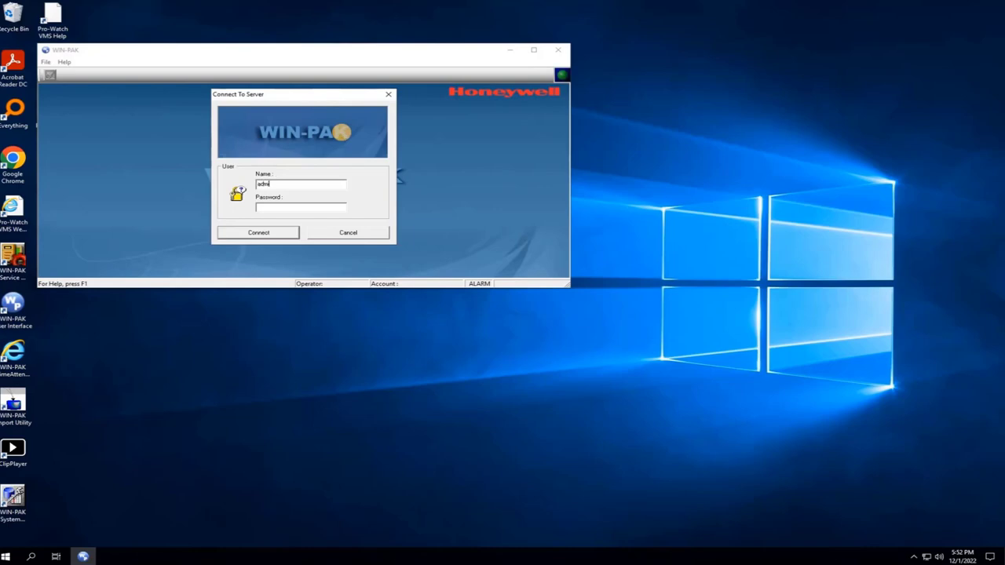
type("admin")
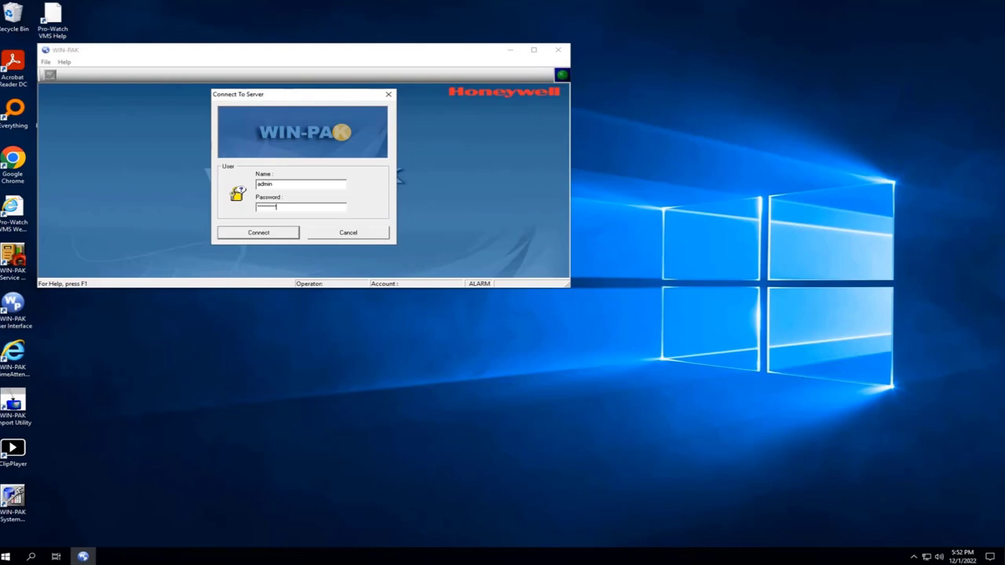
type("*")
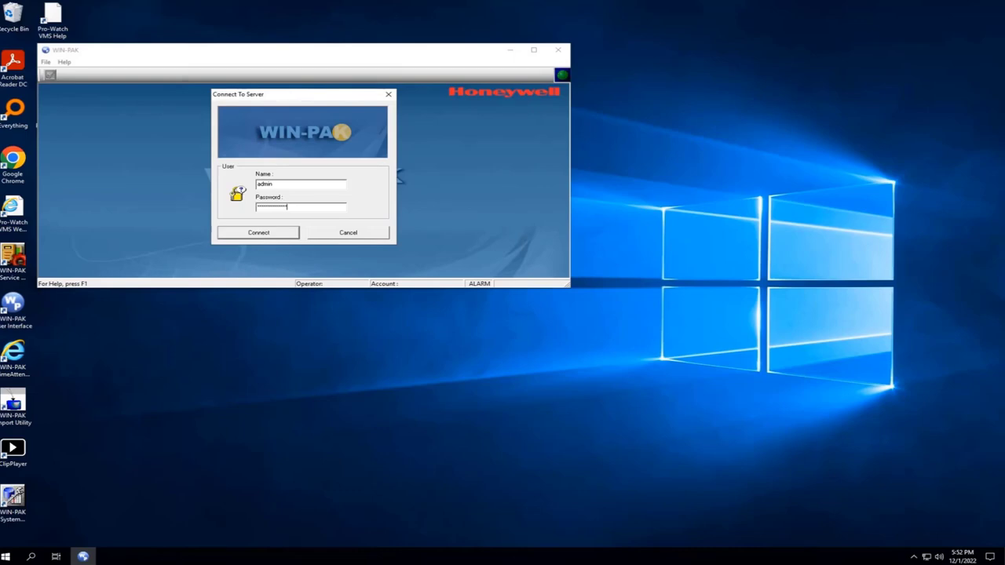
left_click(257, 233)
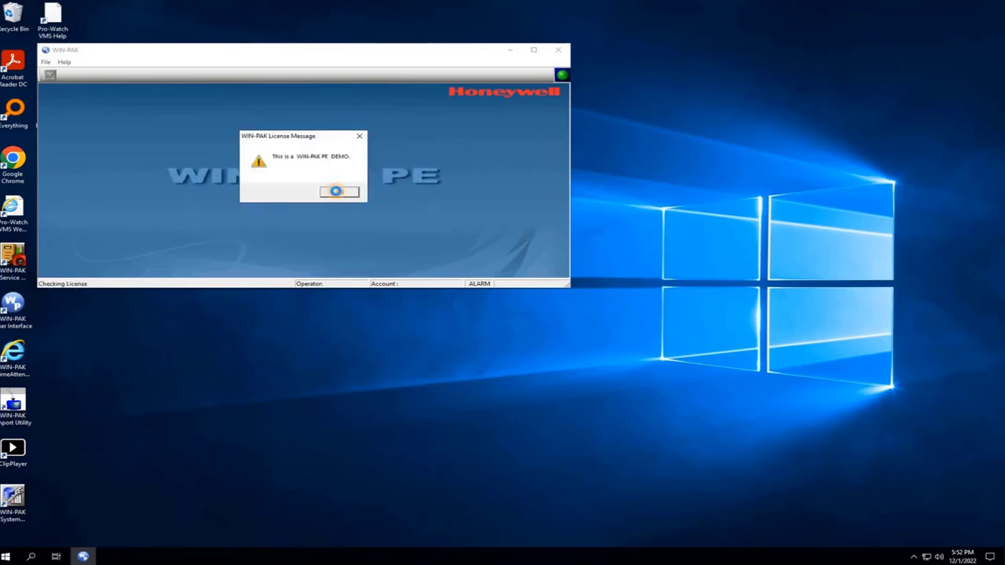
Acknowledge the demo licence, move the Alarm View right and reach the Configuration menu.
left_click(339, 192)
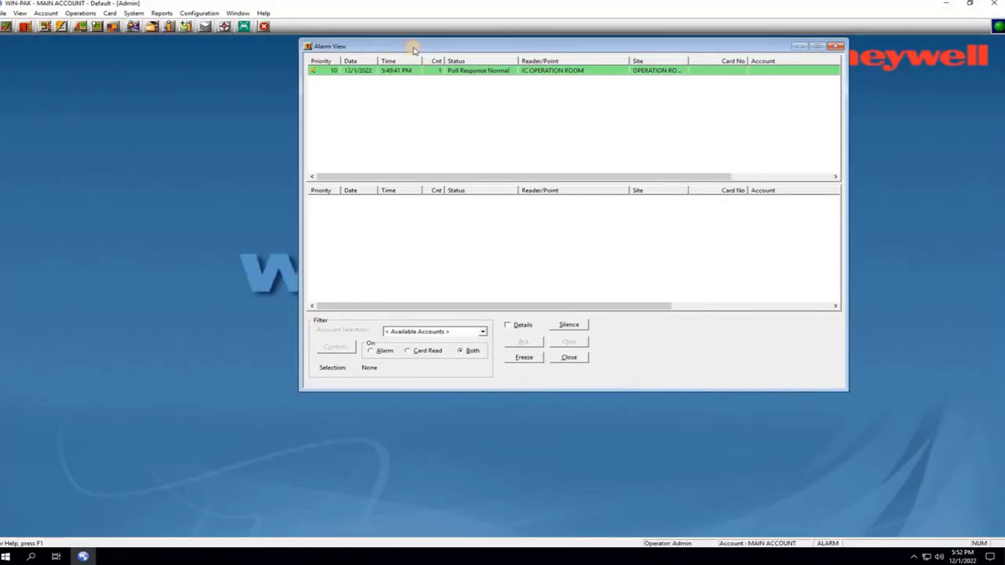
left_click_drag(411, 48, 531, 47)
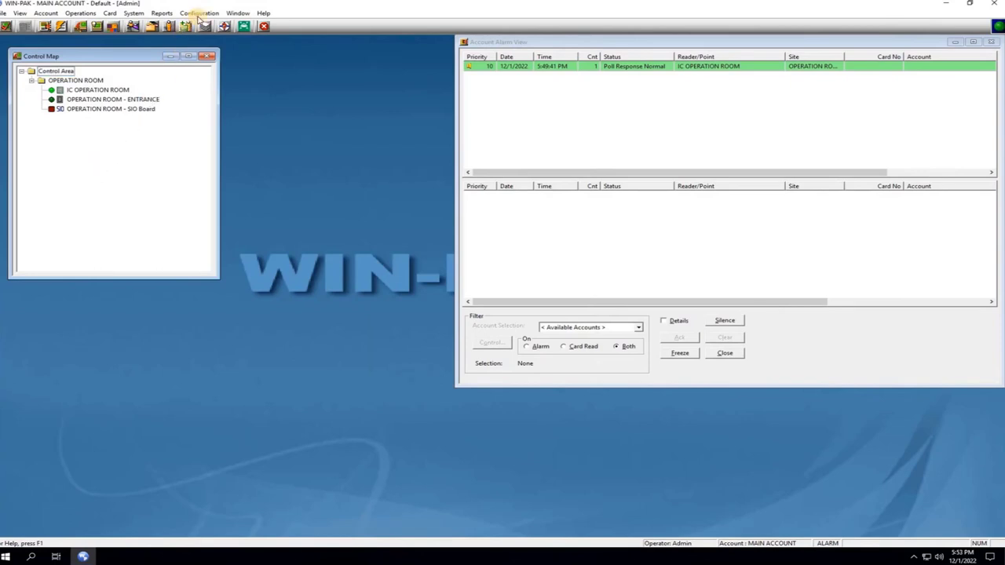
left_click(198, 12)
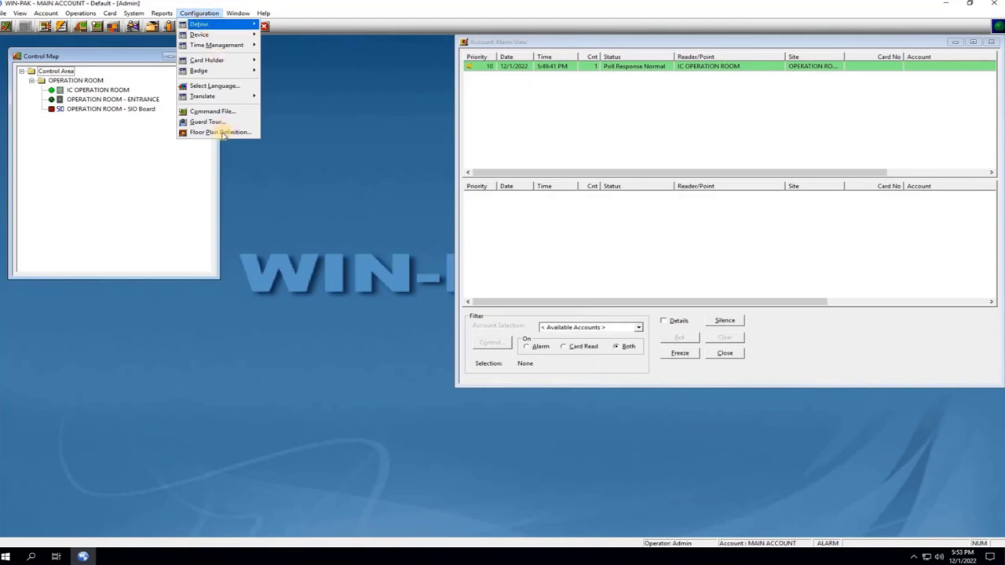
mouse_move(220, 132)
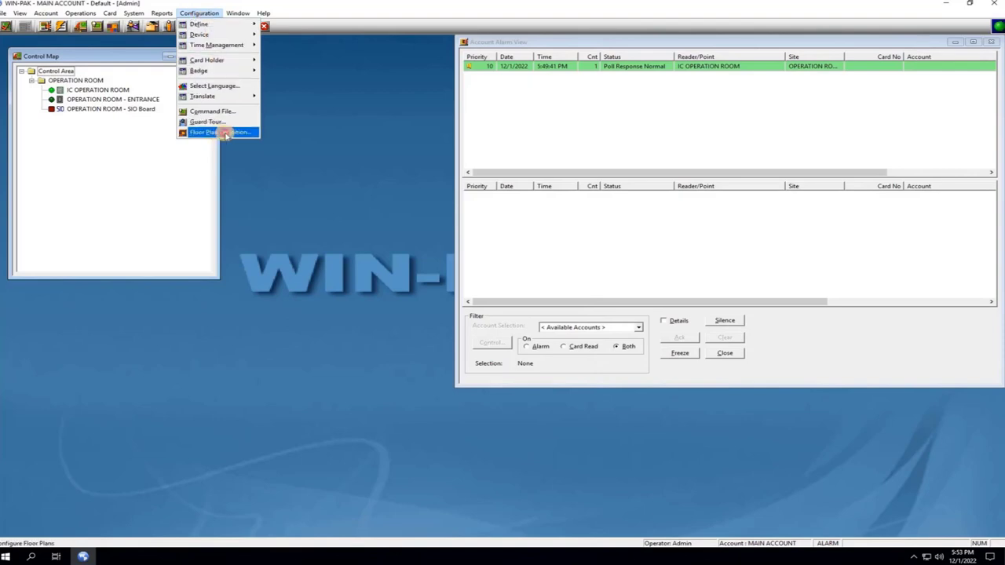
Add a new blank floor plan from the Floor Plan Definition window.
left_click(221, 132)
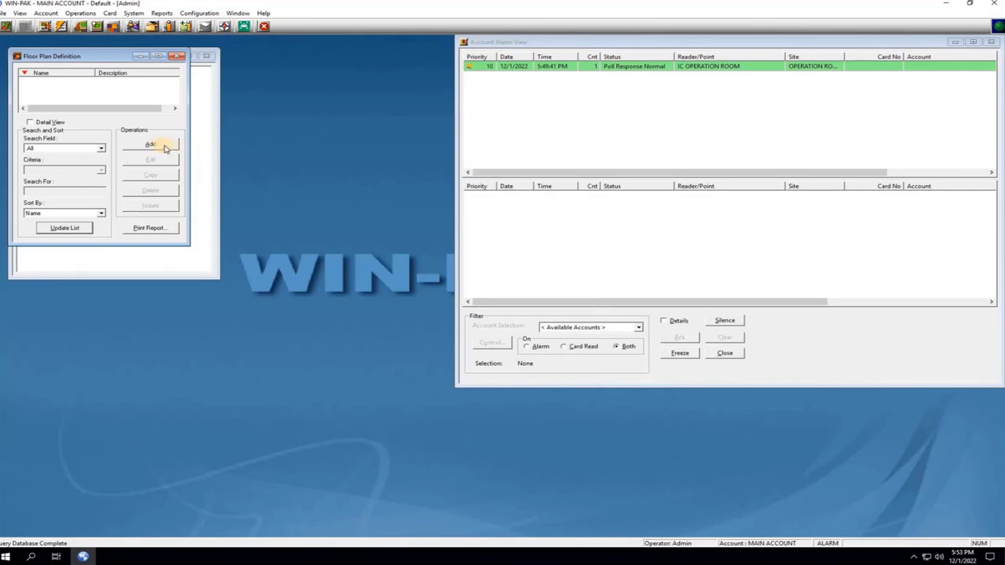
left_click(151, 144)
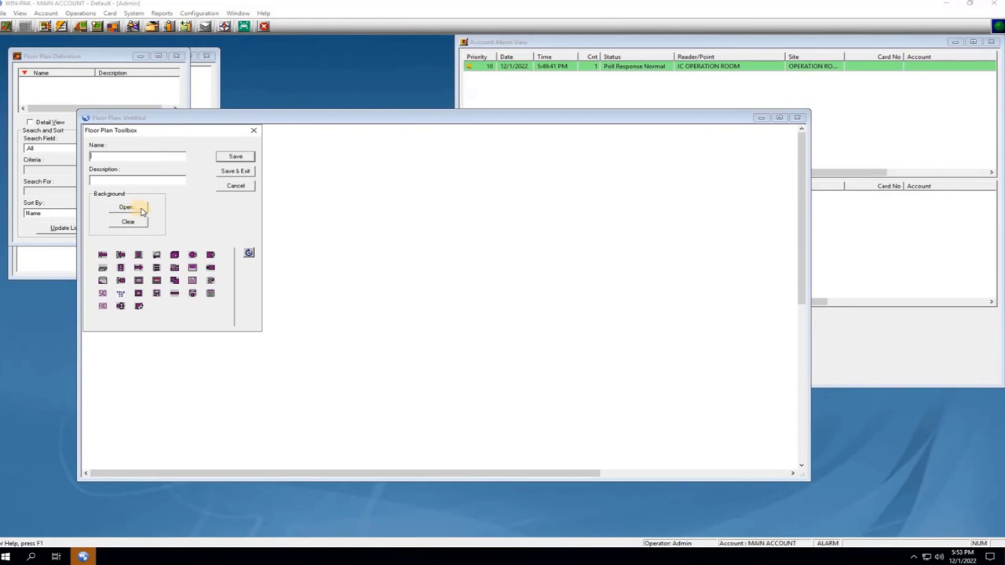
Load the DC1 metafile from the Desktop as the floor plan background.
left_click(125, 207)
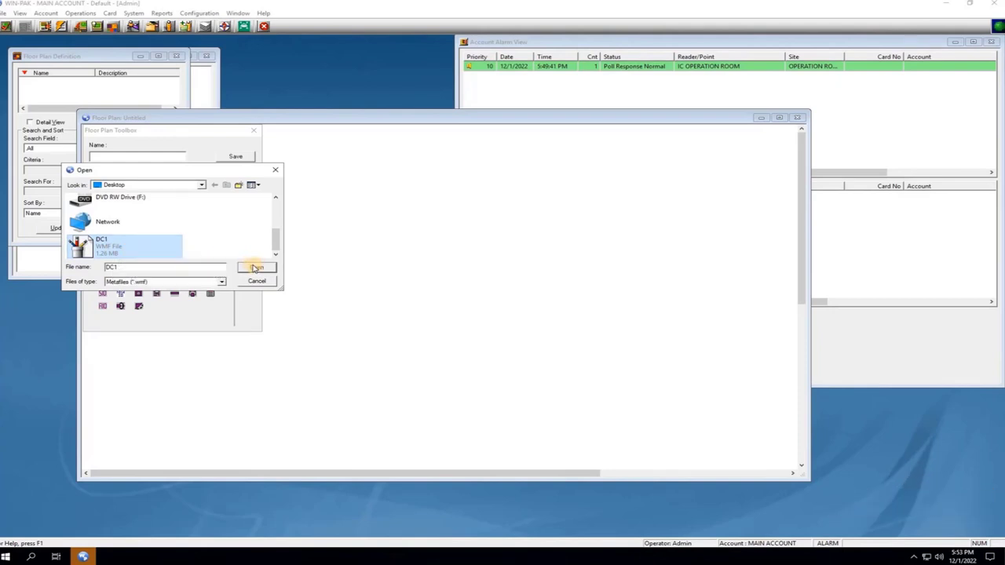
left_click(257, 266)
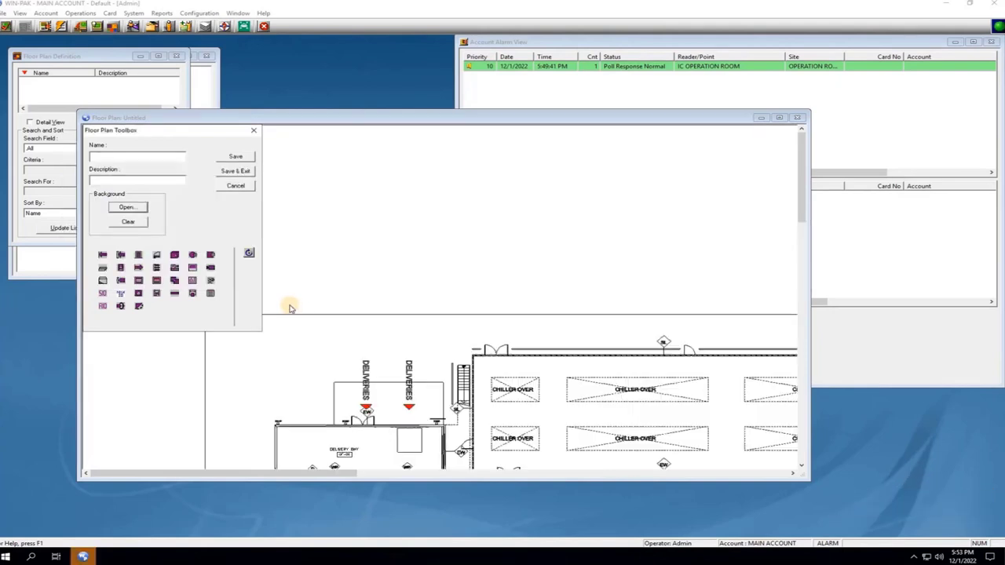
mouse_move(667, 272)
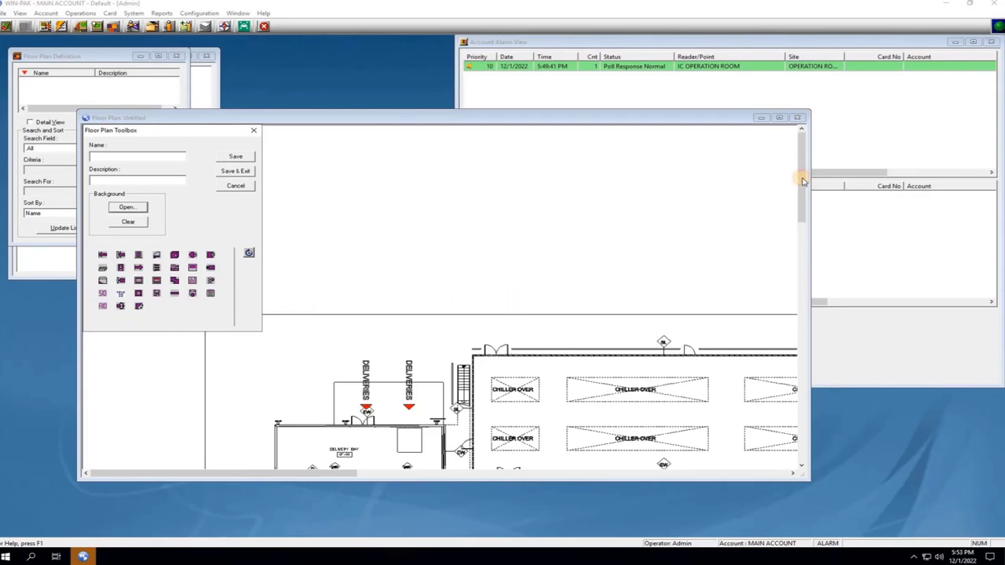
scroll("down", 3)
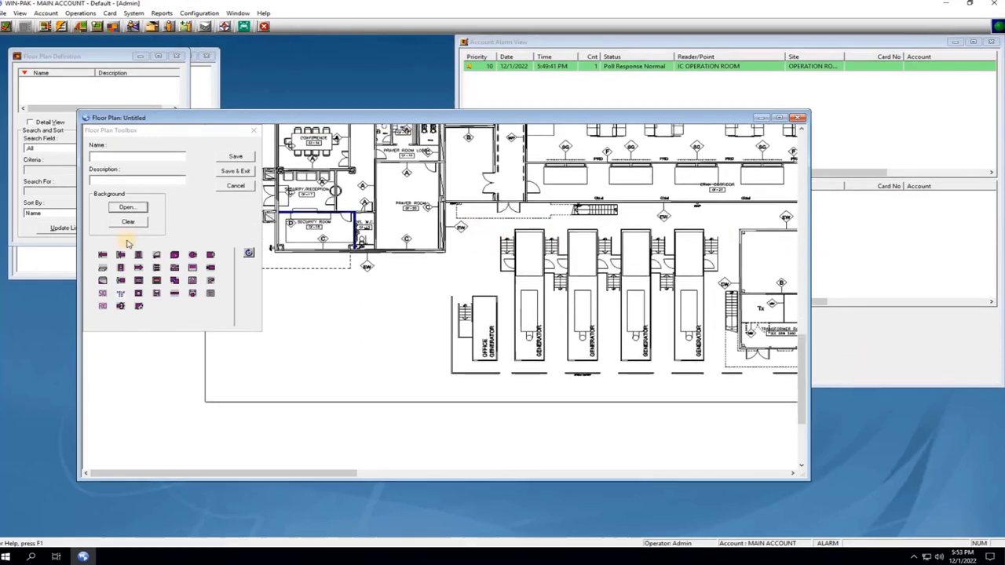
mouse_move(153, 312)
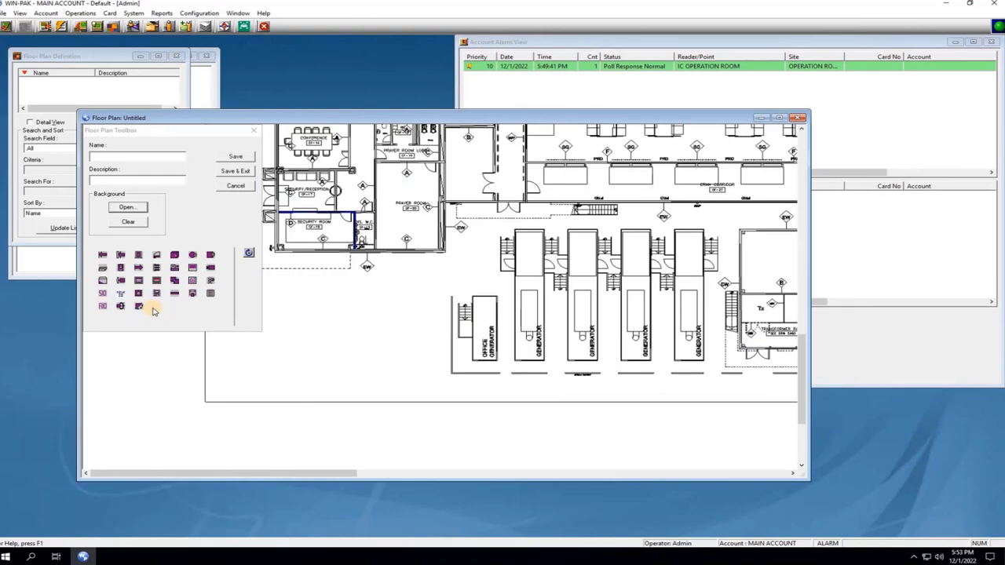
mouse_move(150, 304)
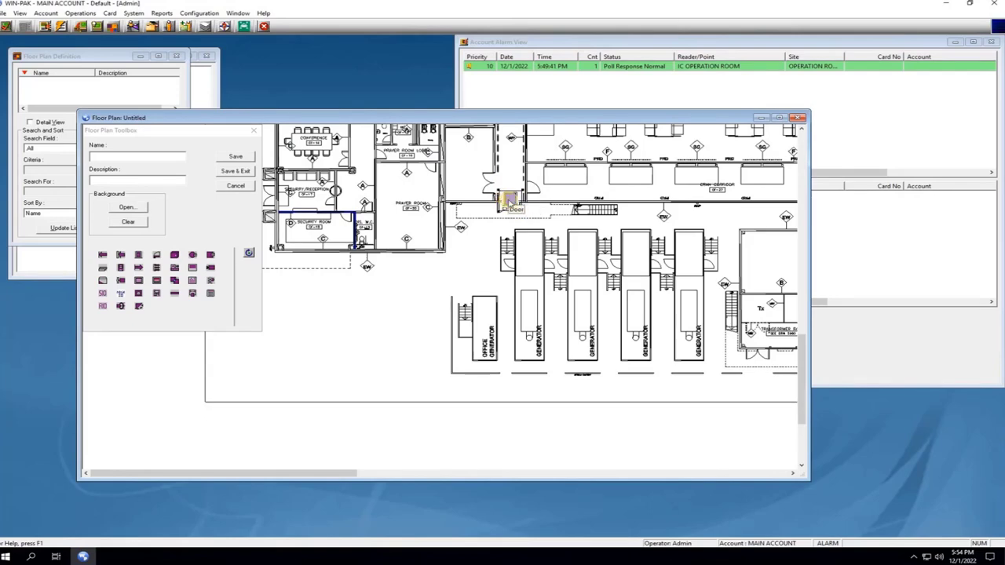
Bring up Control Properties for the door placed on the floor plan.
right_click(508, 201)
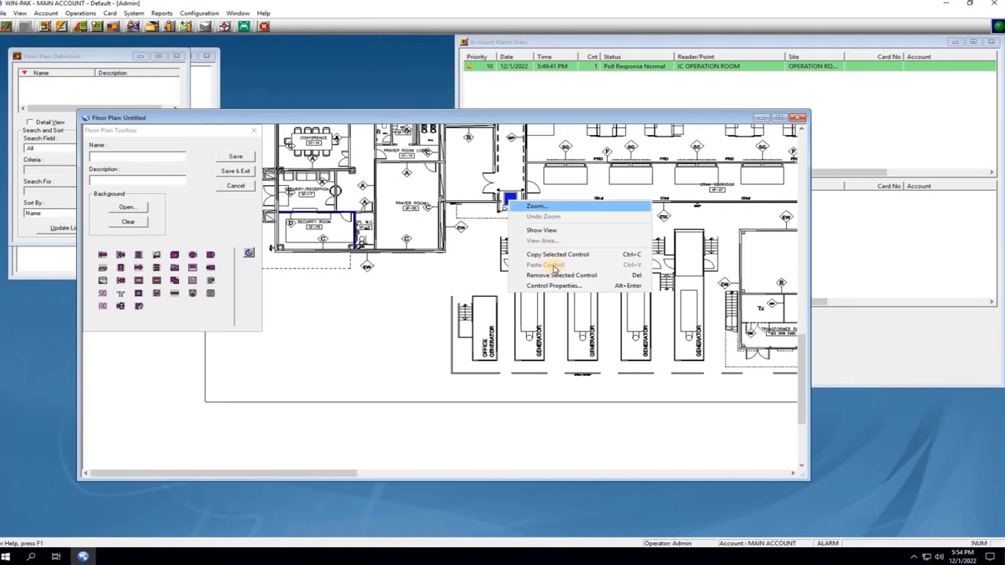
mouse_move(560, 274)
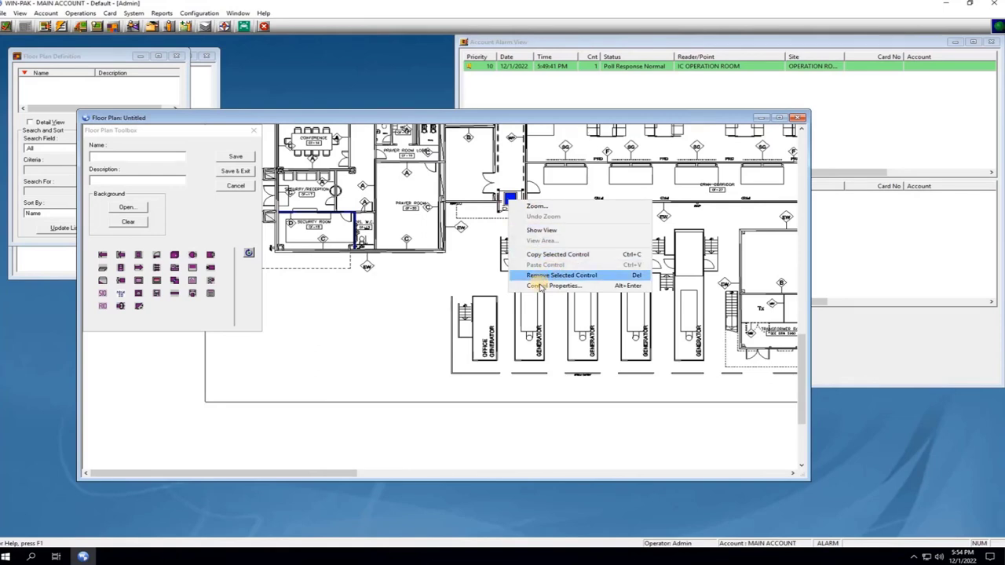
left_click(554, 286)
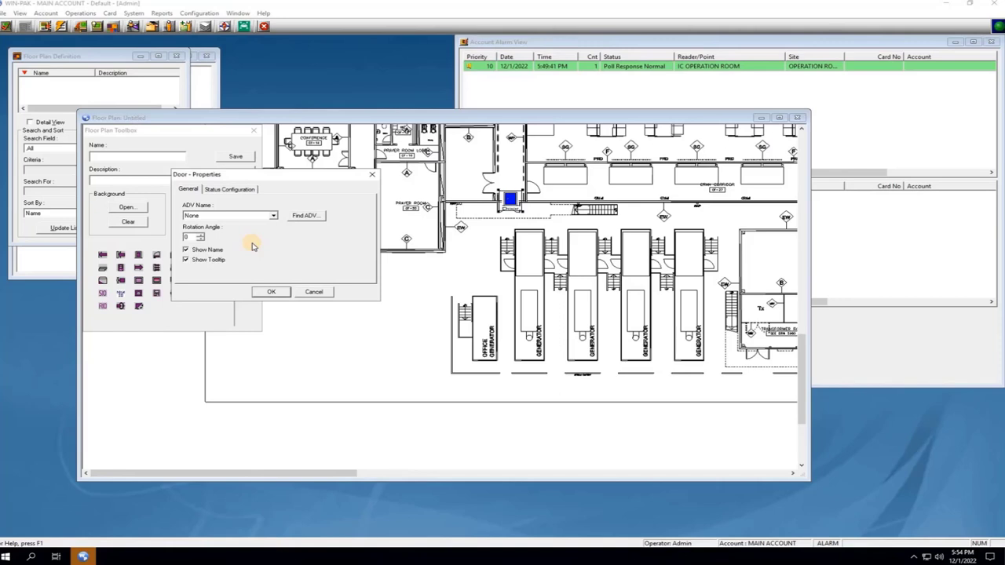
mouse_move(301, 217)
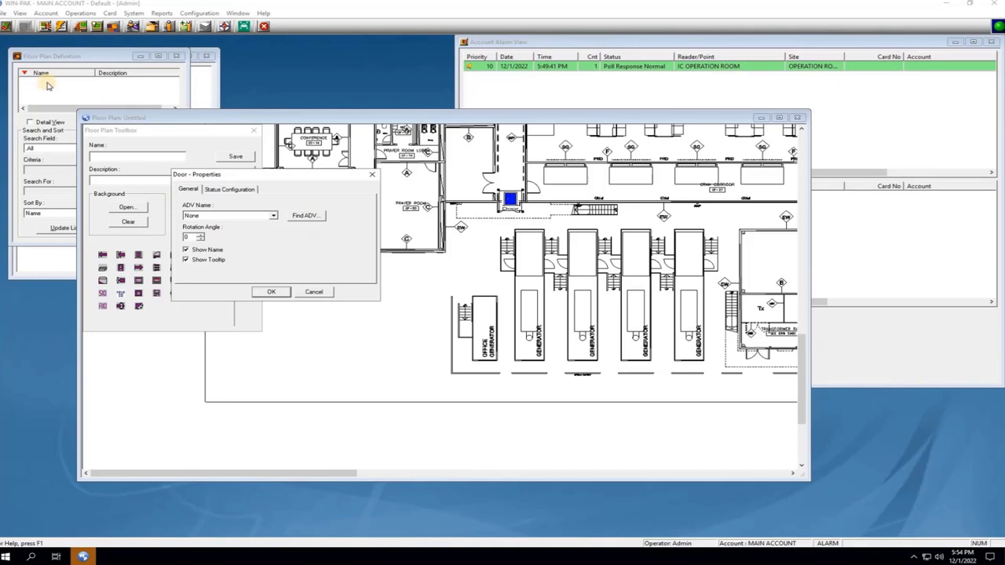
Find ADVs and assign OPERATION ROOM - ENTRANCE as the door's ADV Name.
left_click(305, 215)
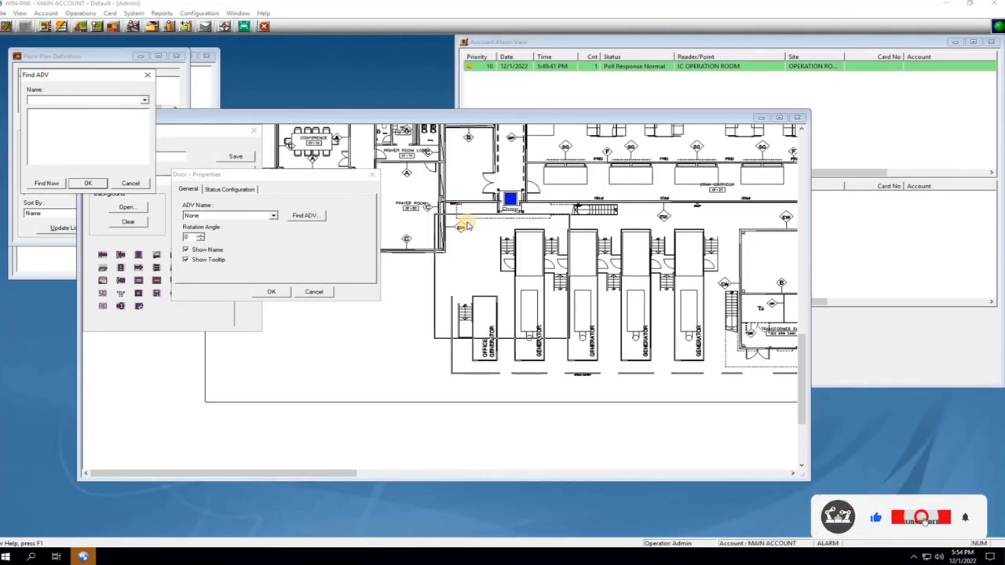
left_click(304, 215)
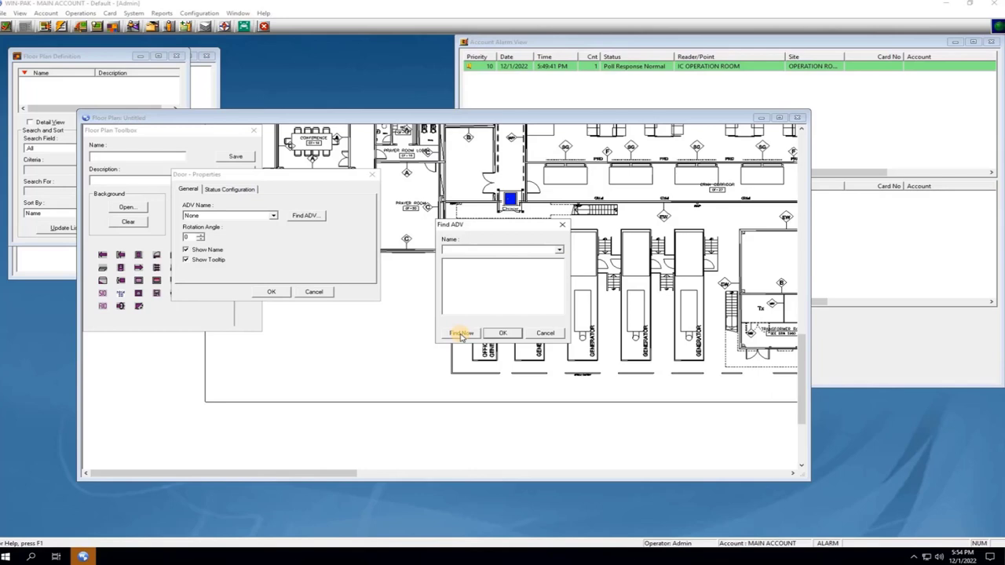
left_click(462, 333)
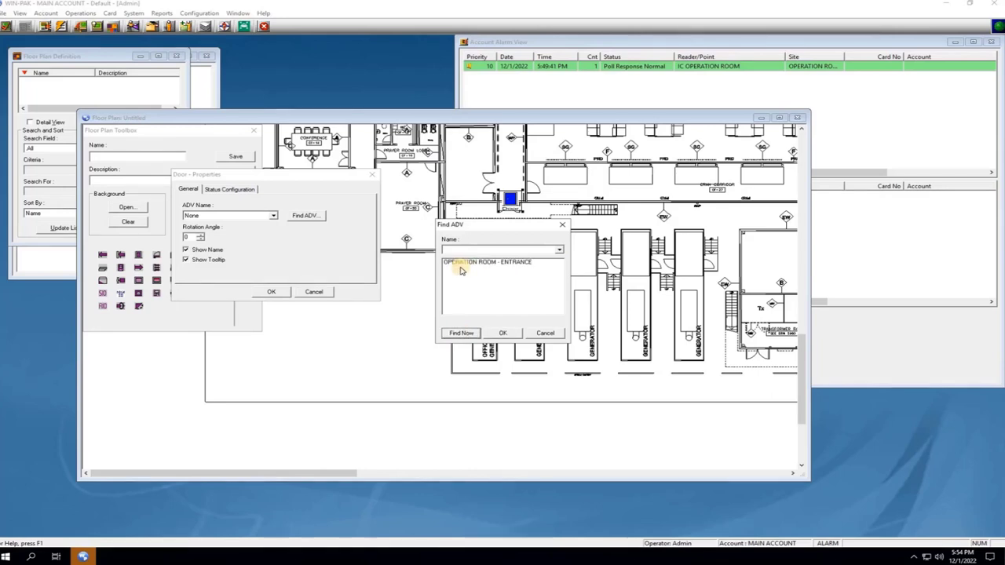
left_click(486, 260)
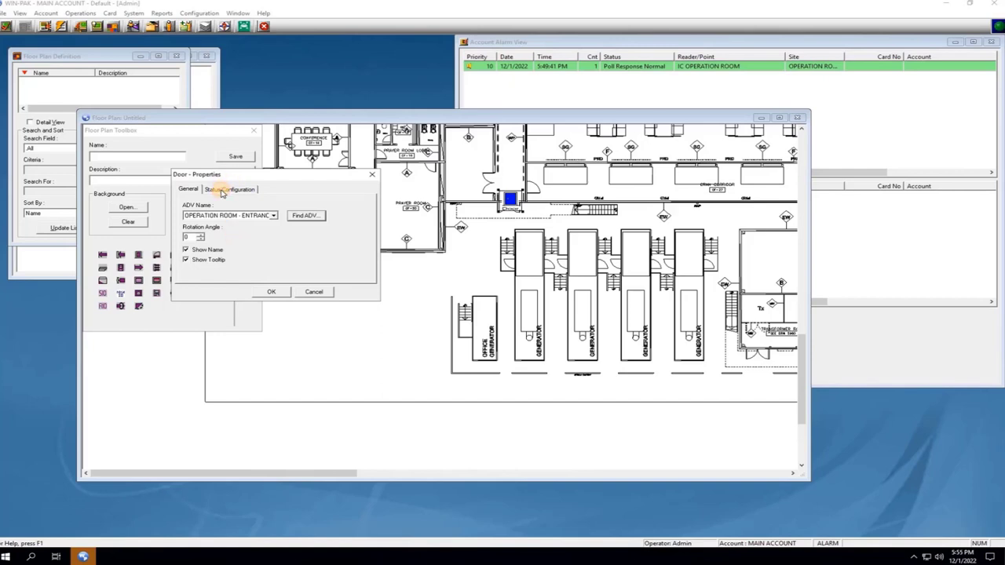
Show the door's Status Configuration colours for normal, fault, trouble and unknown.
left_click(229, 189)
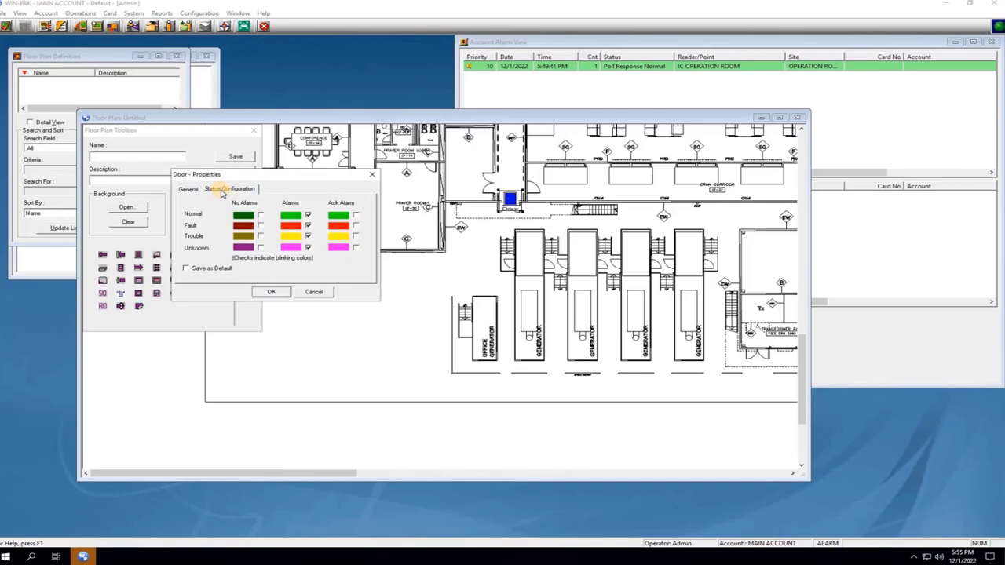
left_click(229, 189)
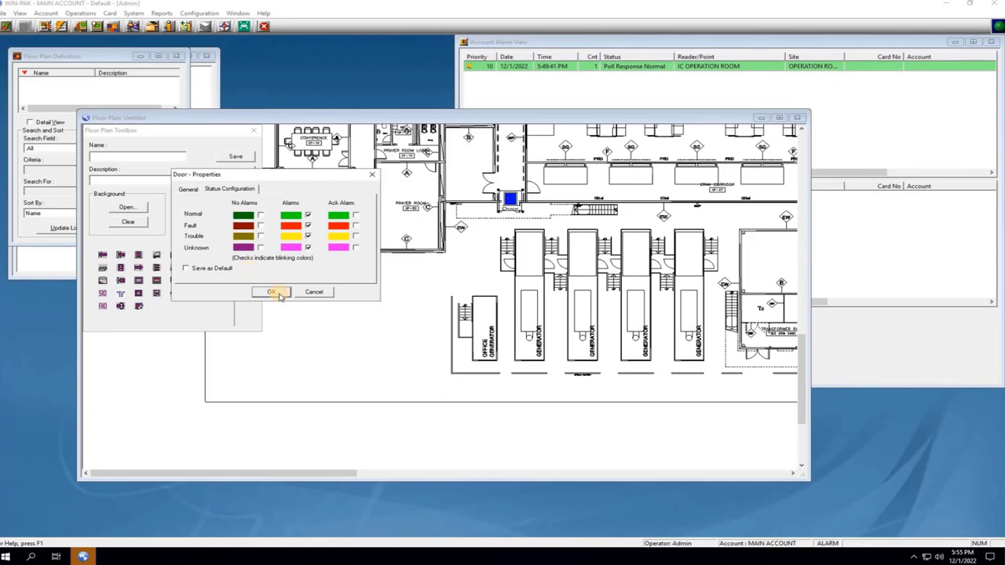
Confirm the door properties, name and describe the plan SAMPLE FLOOR, and save and exit.
left_click(270, 290)
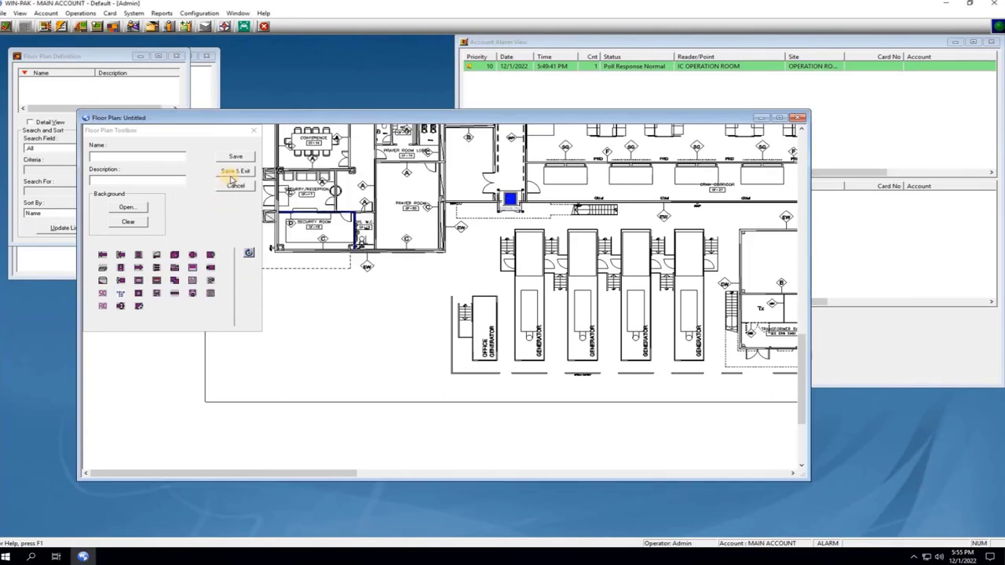
left_click(138, 157)
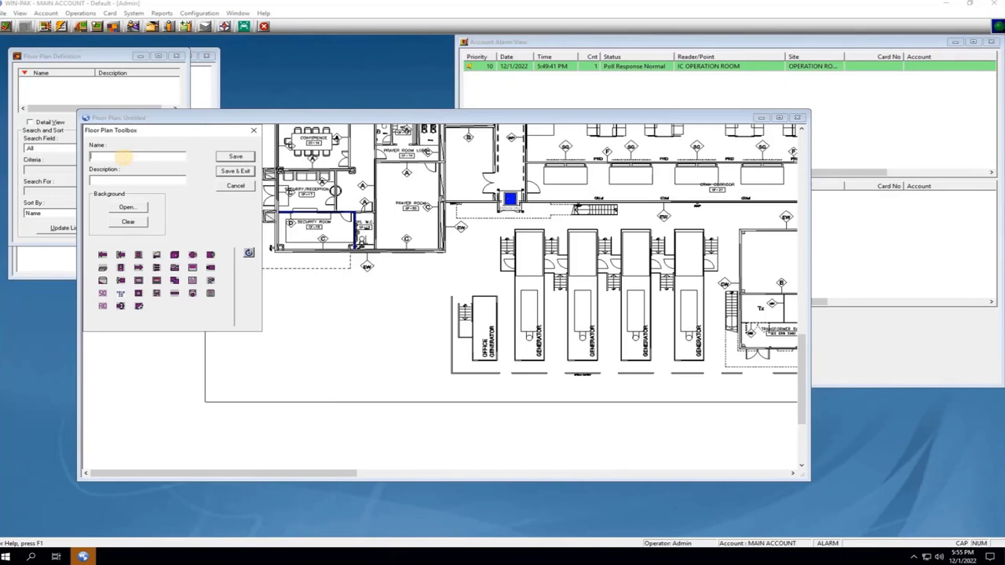
type("SAMPLE FLOOR")
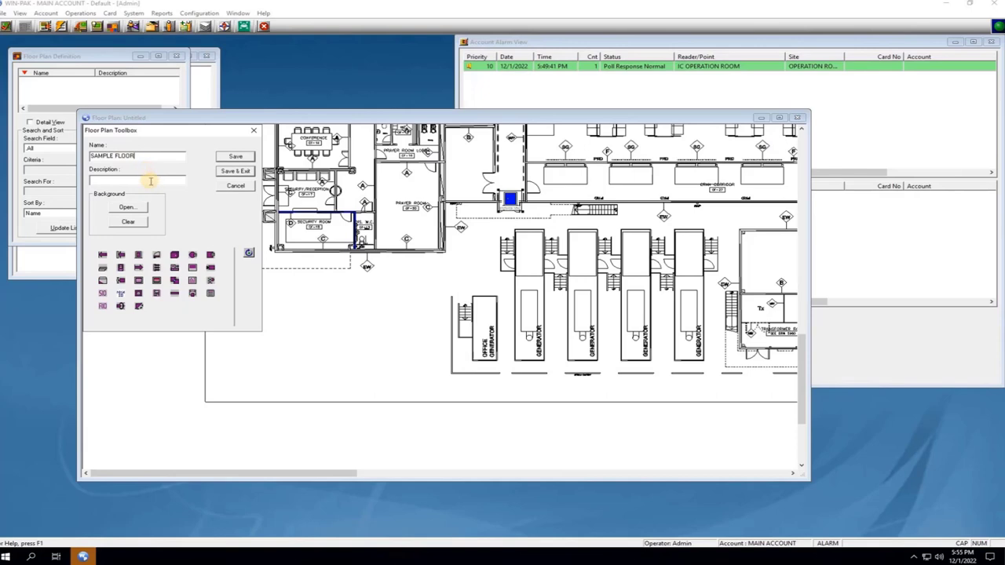
type("SAMPLE FLOOR")
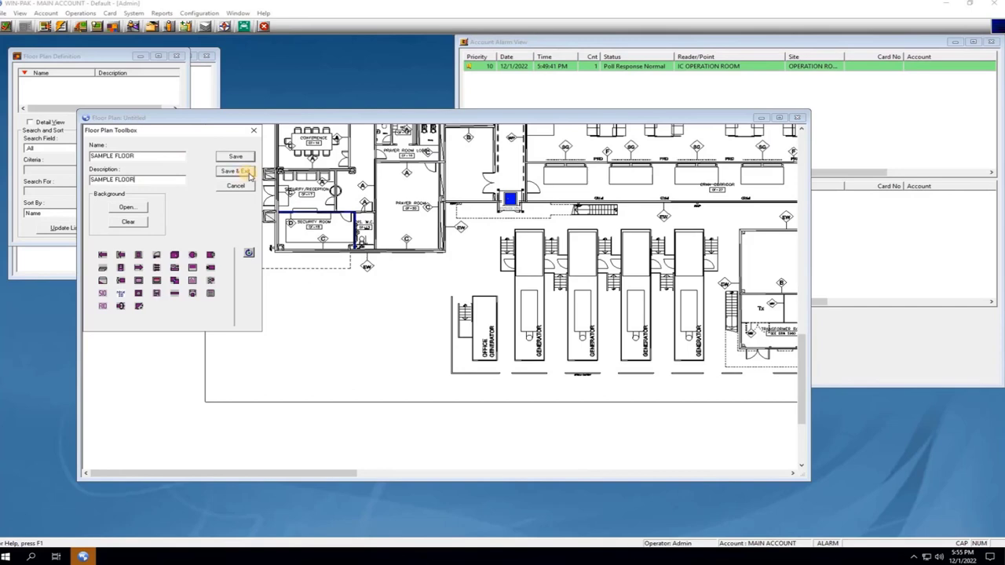
left_click(235, 171)
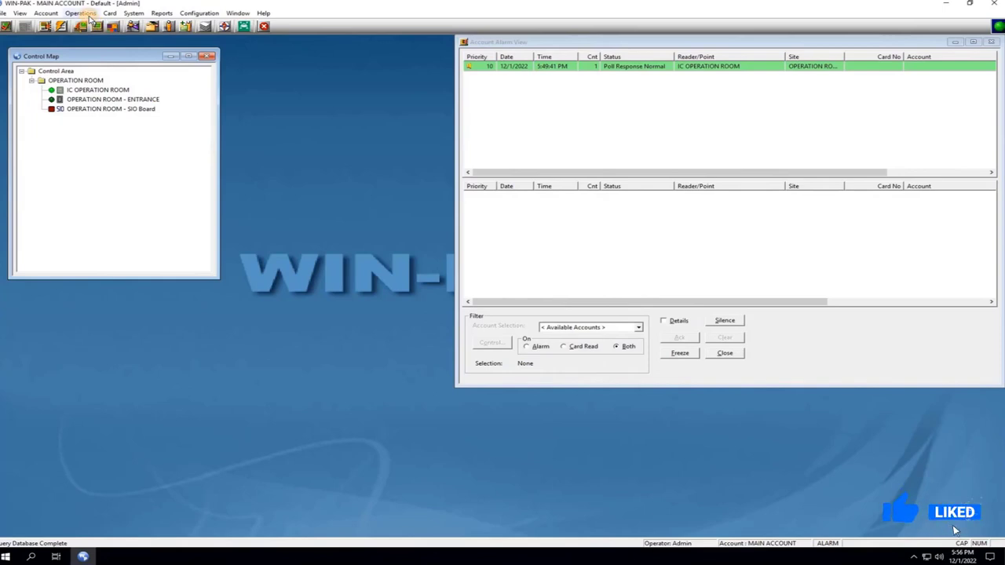
Open the SAMPLE FLOOR plan via Operations > Floor Plan.
left_click(81, 13)
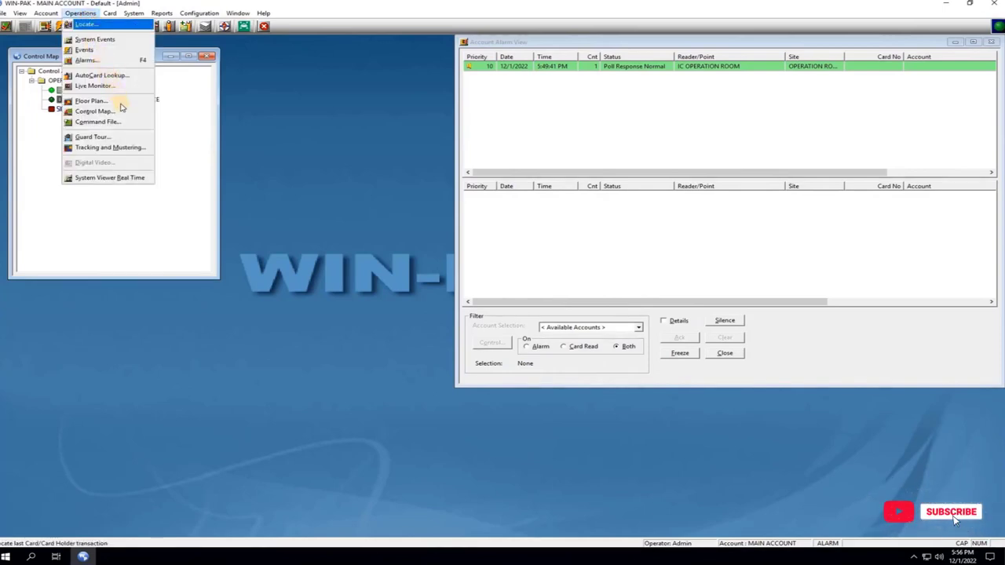
mouse_move(107, 101)
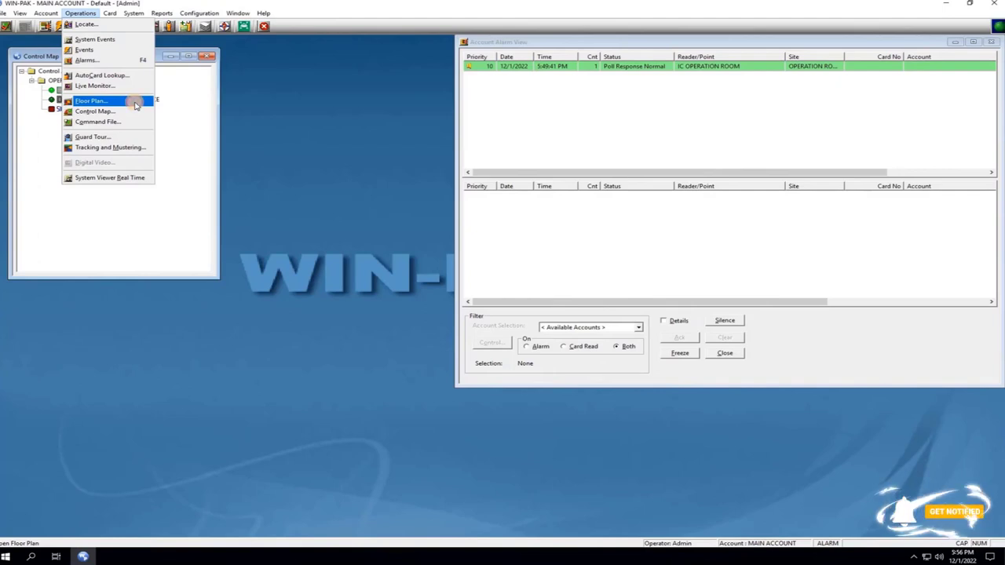
left_click(91, 100)
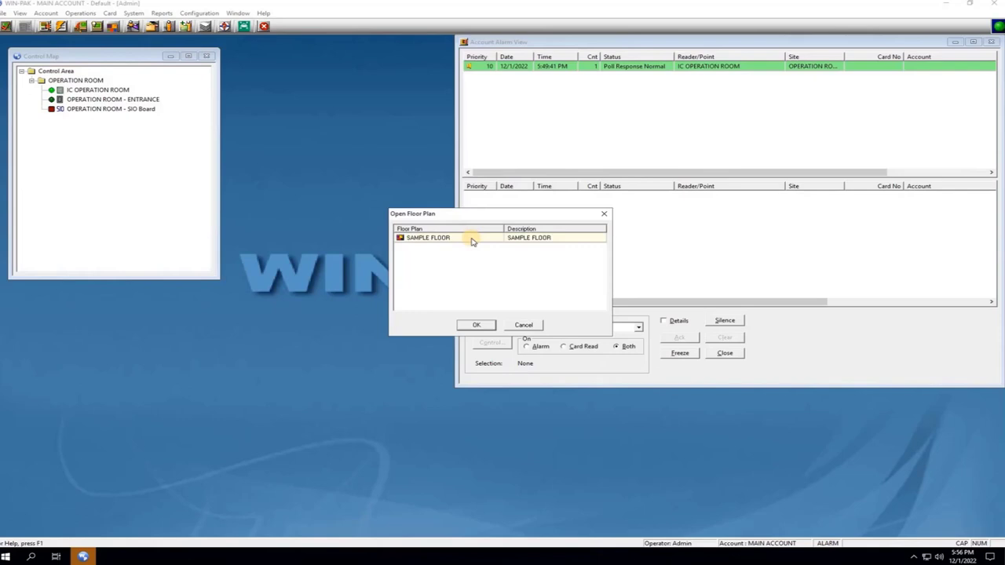
left_click(475, 323)
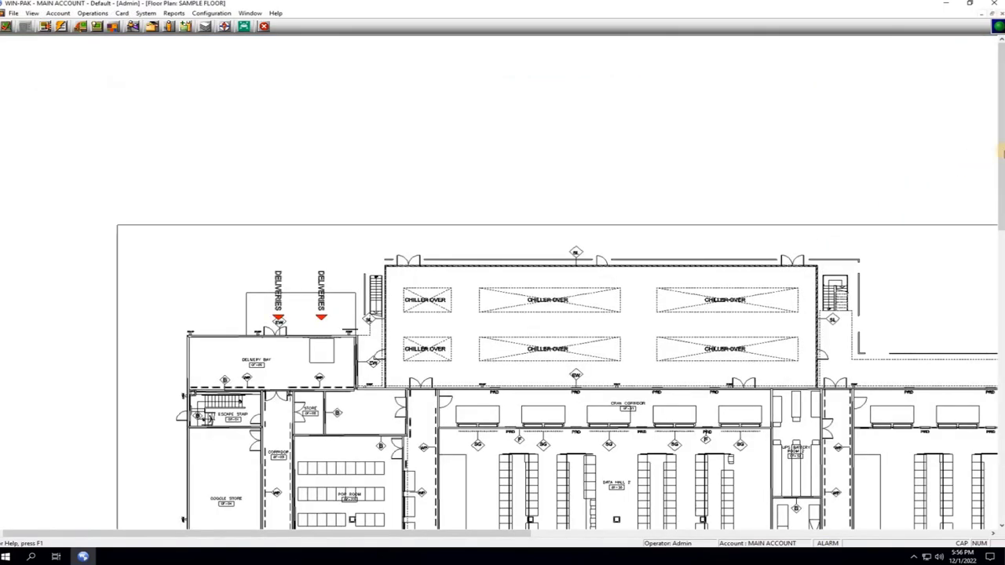
Scroll down the plan to bring the entrance door into view, showing Entrance OK.
scroll("down", 3)
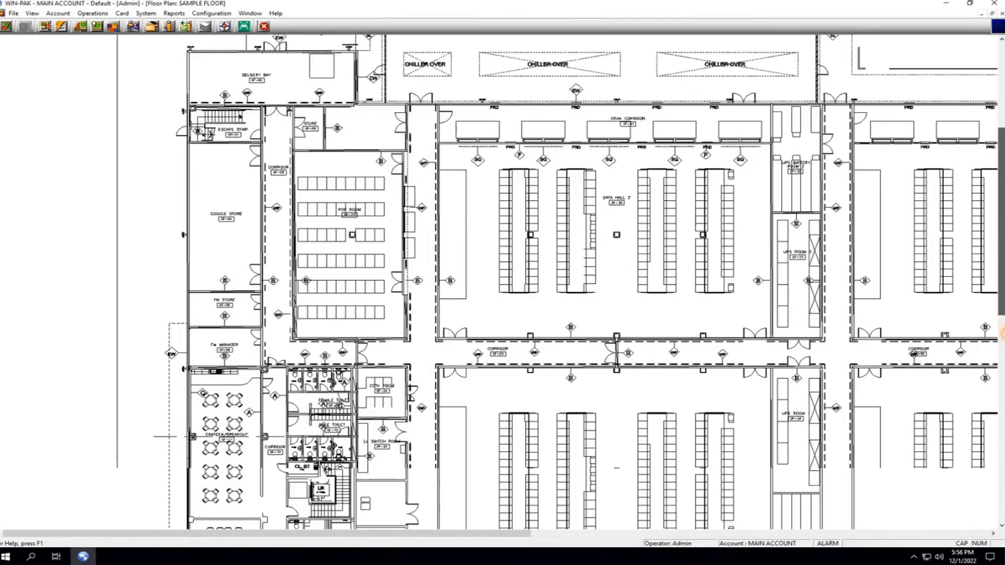
scroll("down", 3)
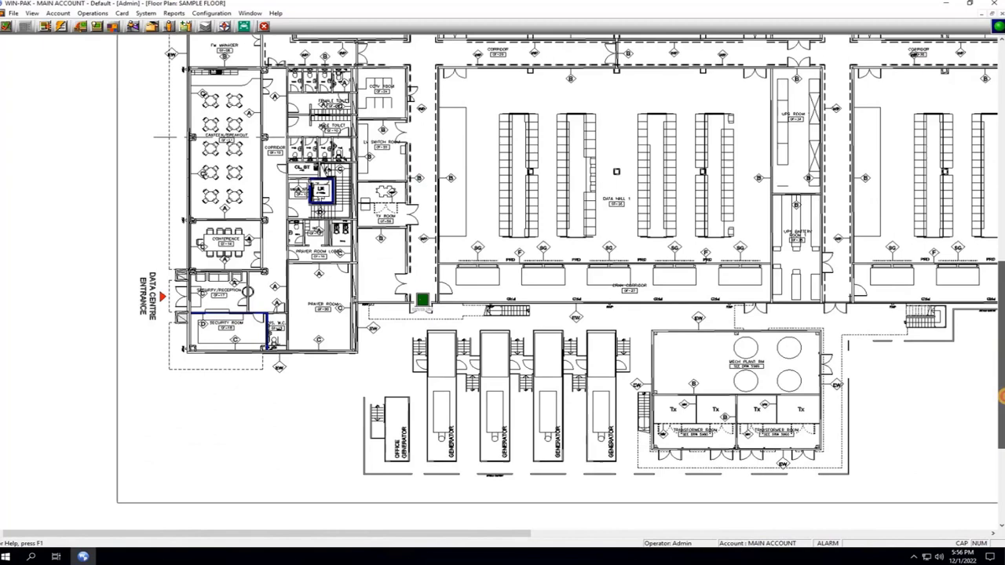
scroll("down", 3)
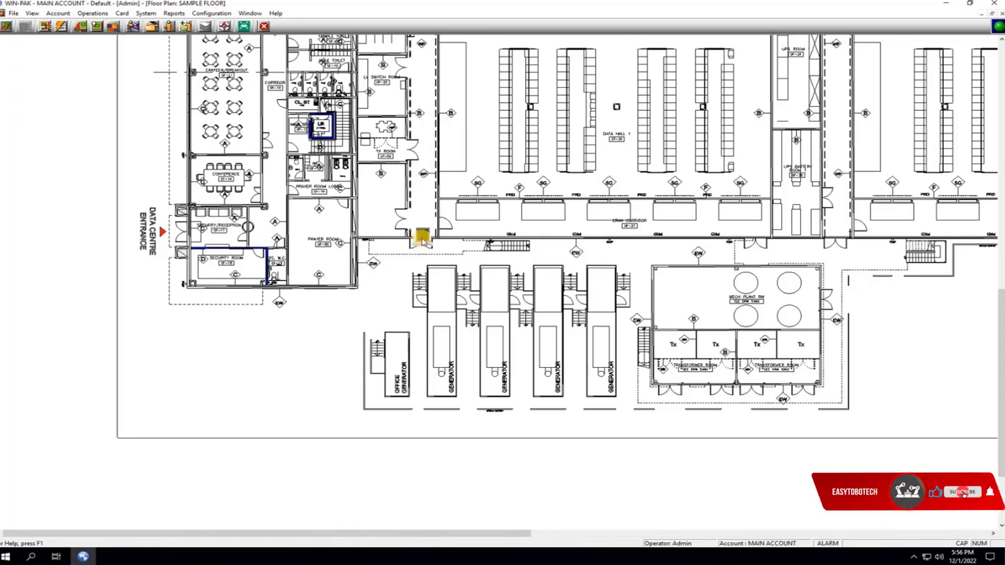
mouse_move(420, 239)
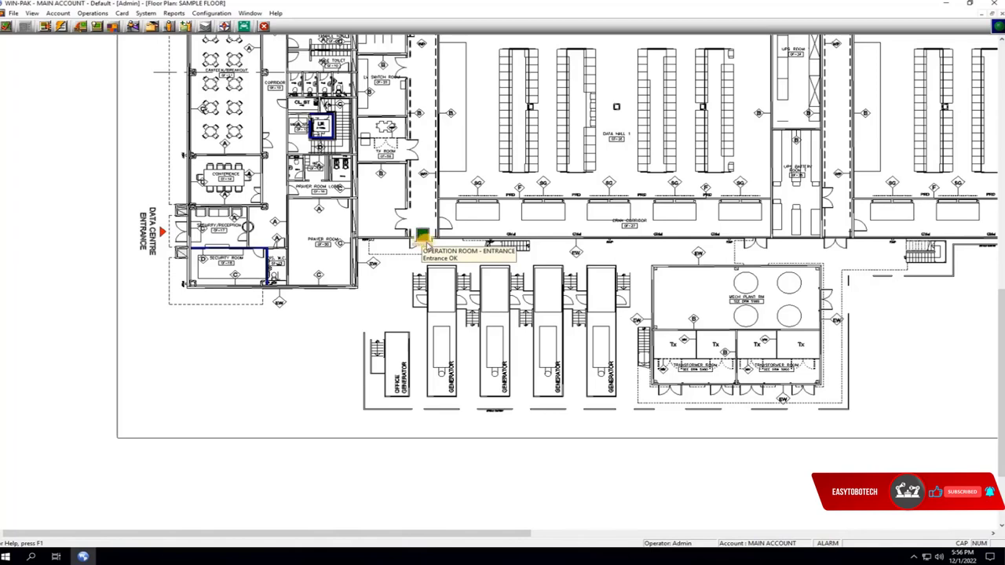
Reach the Override Online Door Mode dialog for OPERATION ROOM - ENTRANCE via the door's right-click menu.
right_click(422, 235)
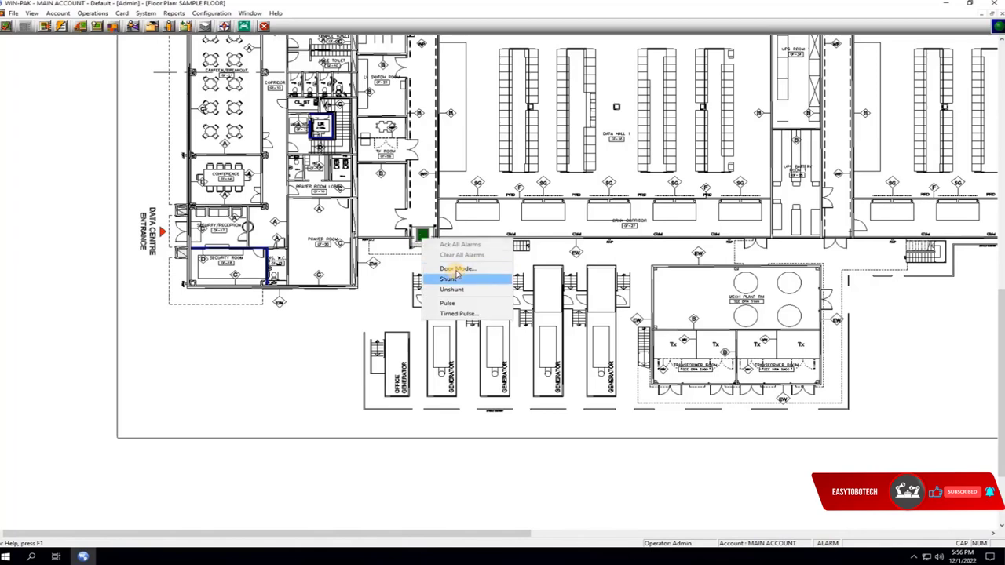
mouse_move(459, 269)
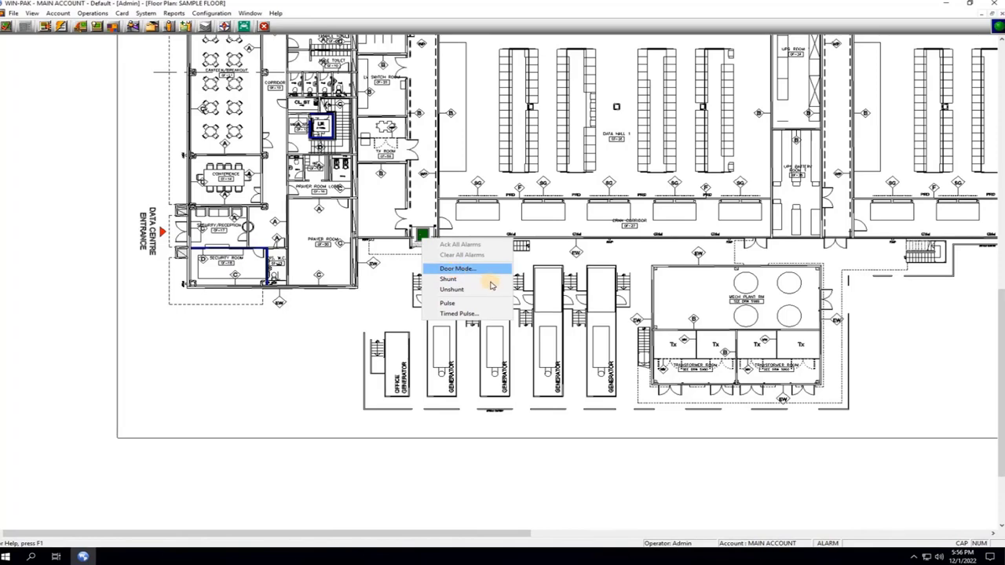
left_click(455, 268)
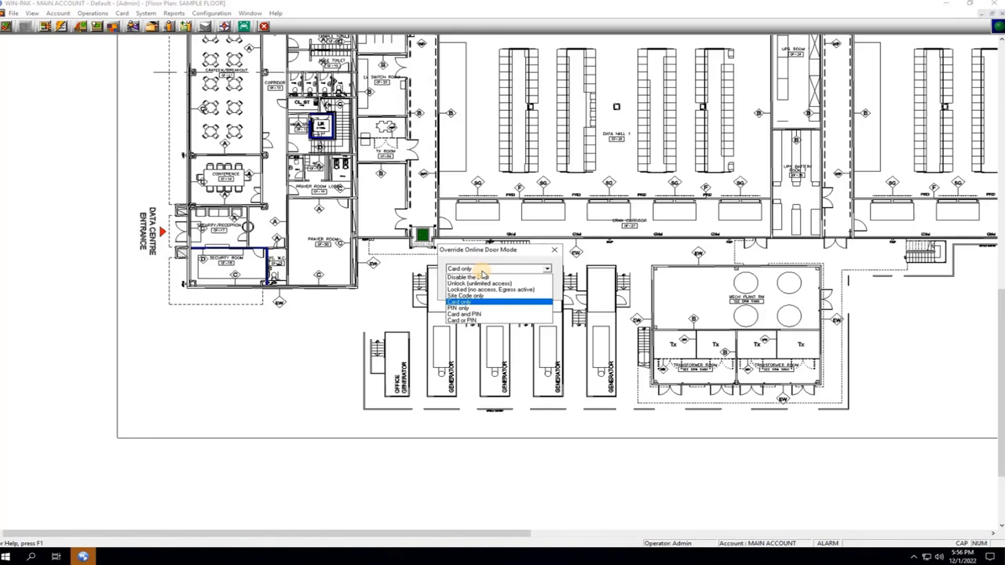